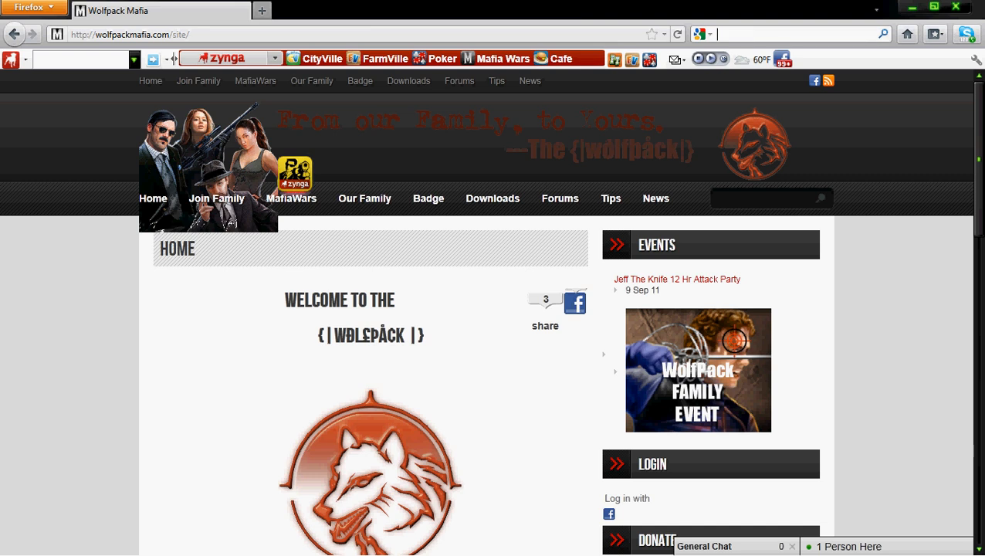
Search Google for 'greasemonkey' and open the Greasemonkey :: Add-ons for Firefox result
{"action": "type", "text": "grea"}
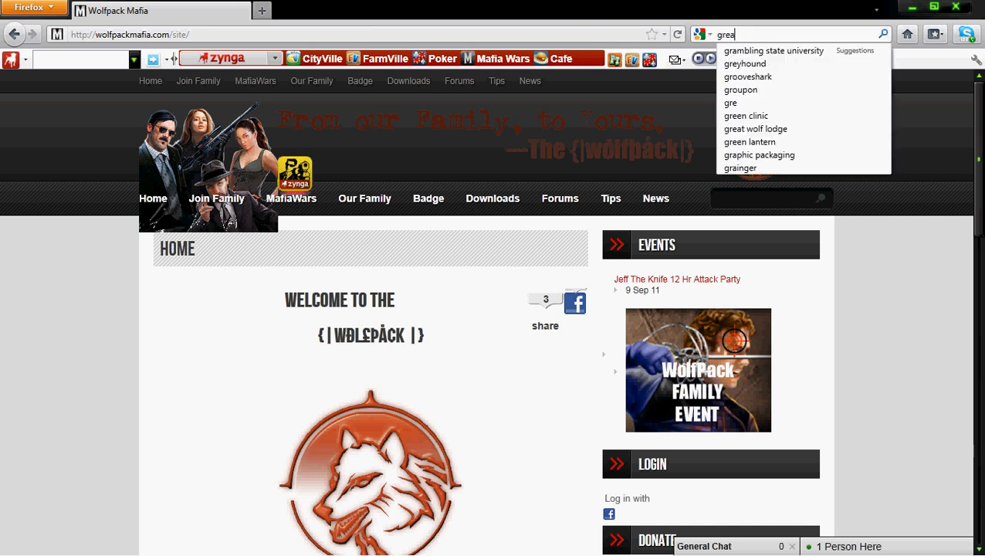
{"action": "type", "text": "greasemonkey"}
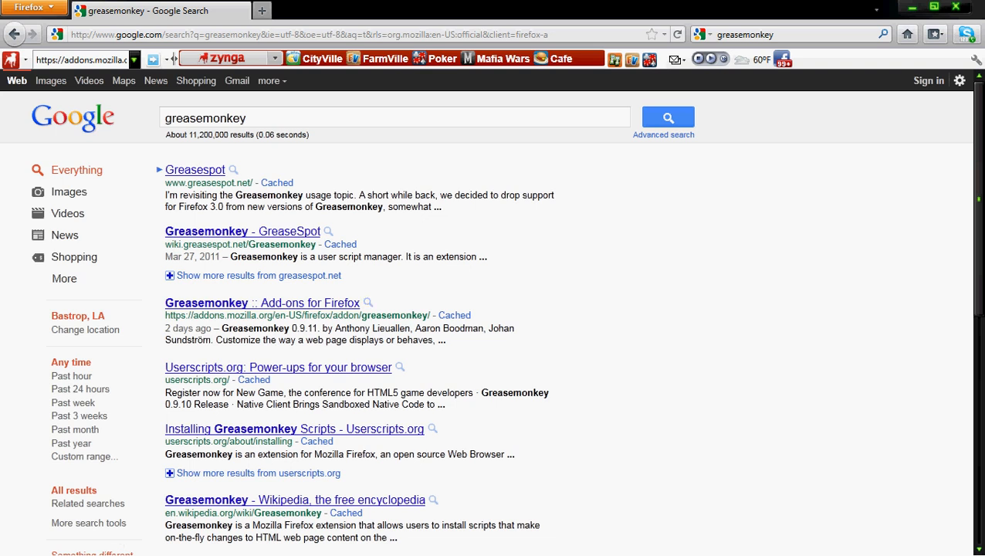
{"action": "mouse_move", "coordinate": [262, 302]}
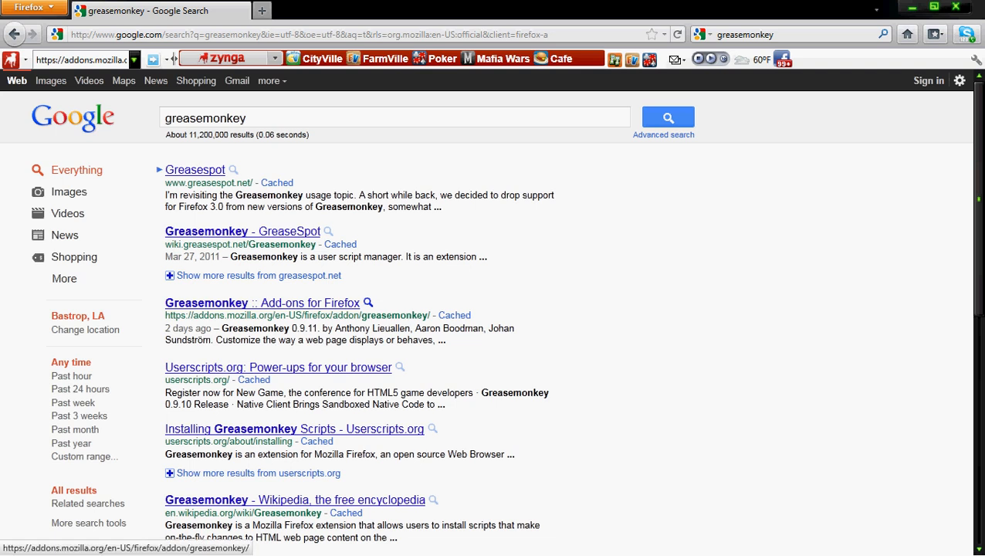
{"action": "left_click", "coordinate": [261, 303]}
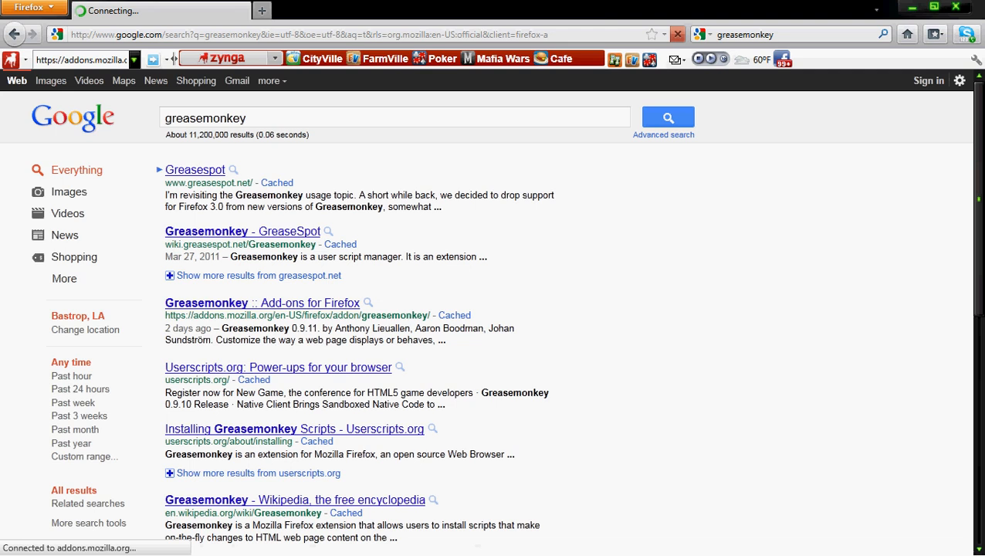
Add Greasemonkey to Firefox, confirm the installation, and select the address bar
{"action": "left_click", "coordinate": [261, 302]}
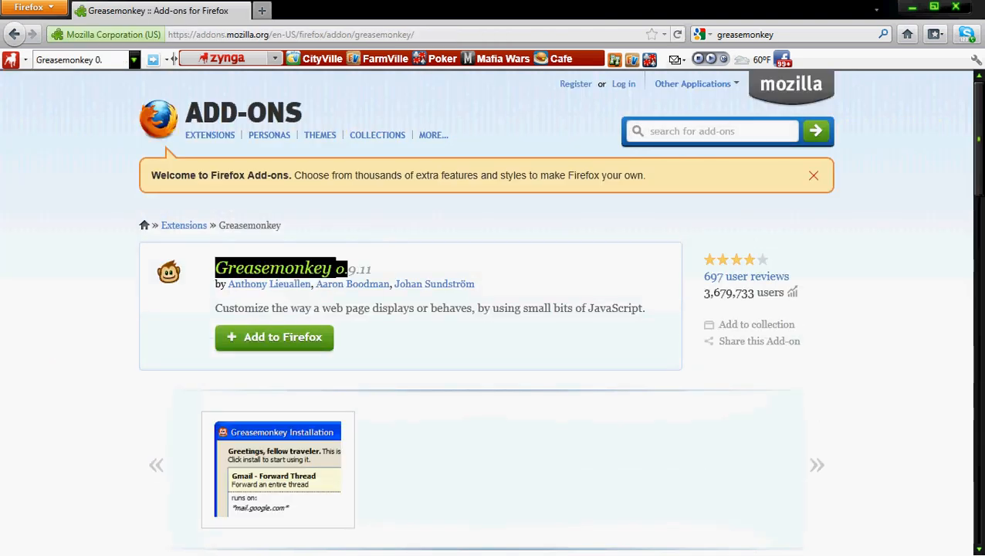
{"action": "left_click", "coordinate": [274, 337]}
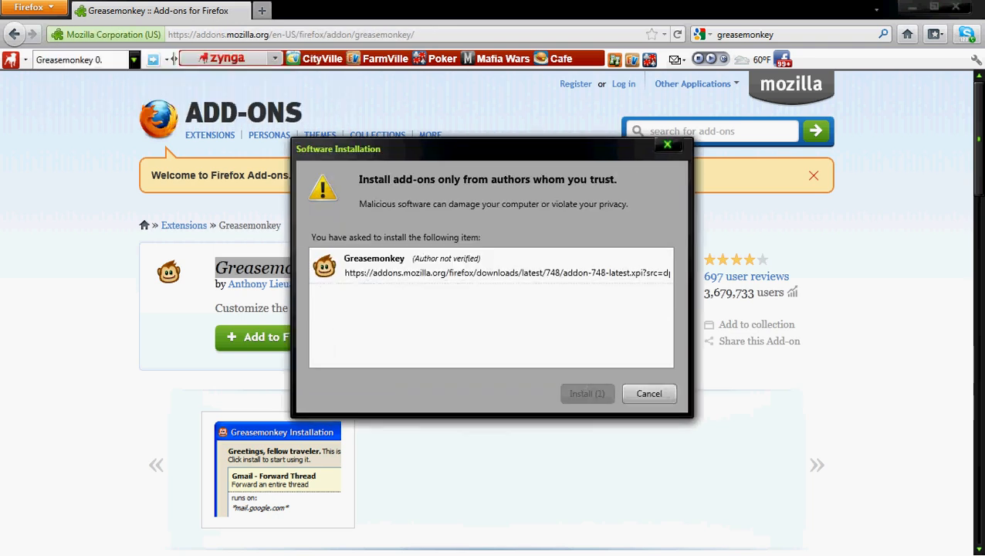
{"action": "left_click", "coordinate": [587, 394]}
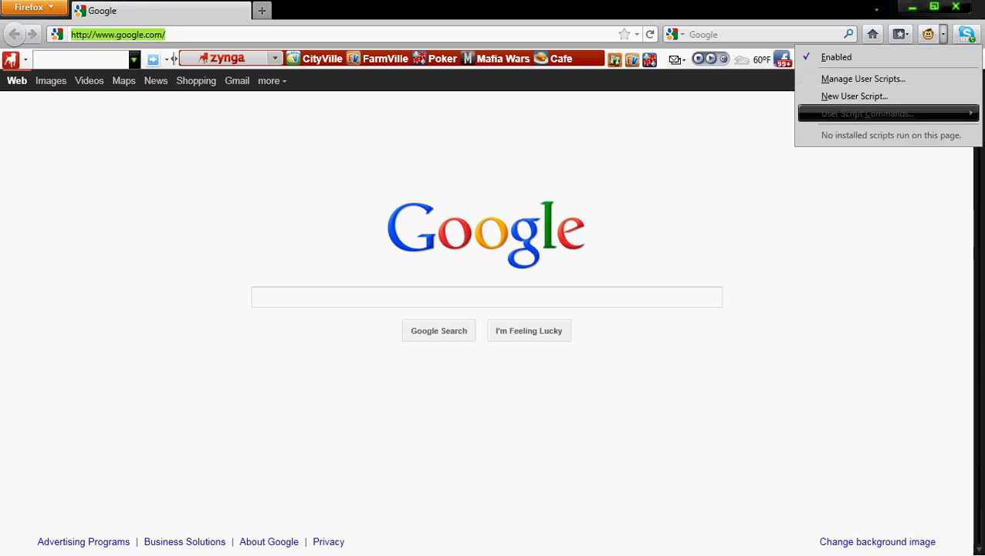
{"action": "mouse_move", "coordinate": [854, 95]}
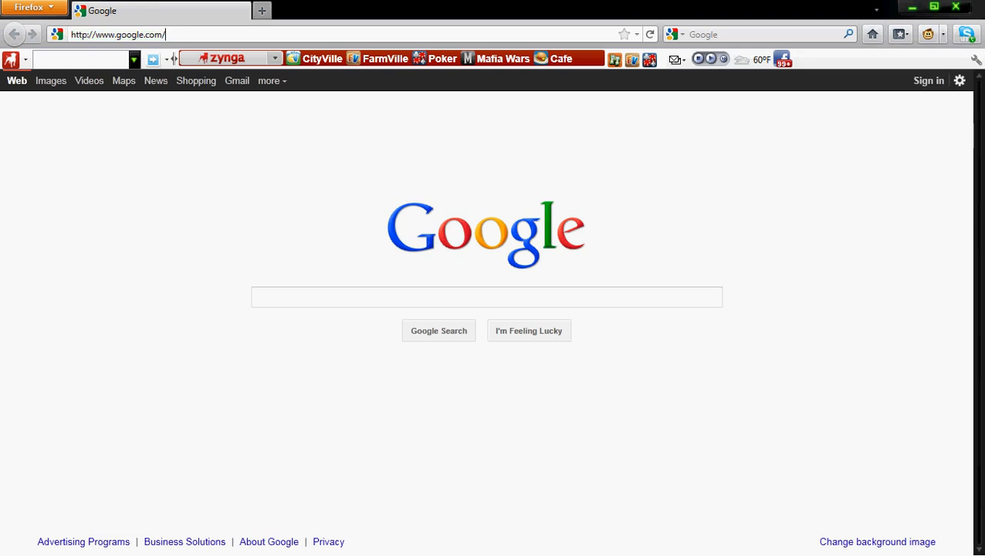
{"action": "left_click", "coordinate": [116, 34]}
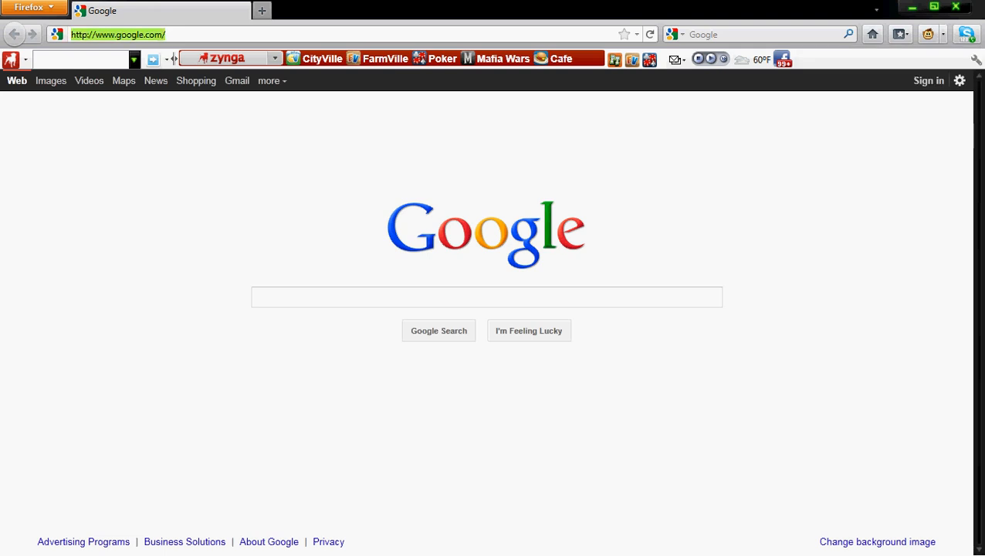
Enter playerscripts.com in the address bar to load the PlayerScripts homepage
{"action": "type", "text": "play"}
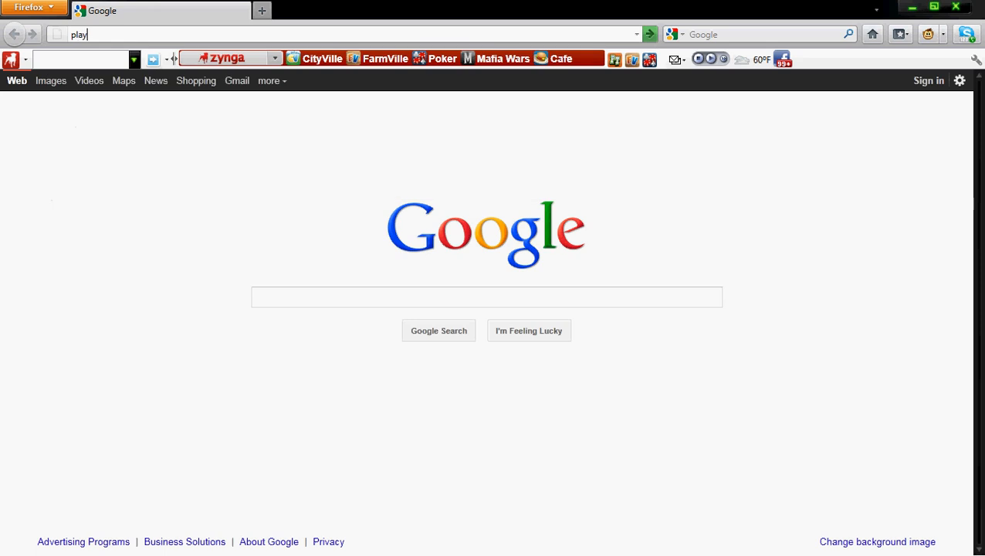
{"action": "type", "text": "r"}
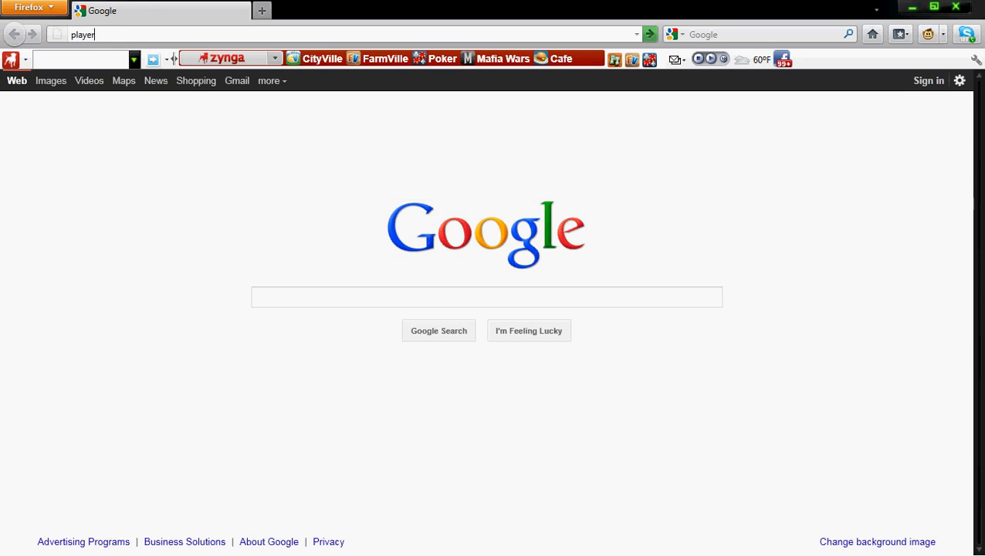
{"action": "type", "text": "ss"}
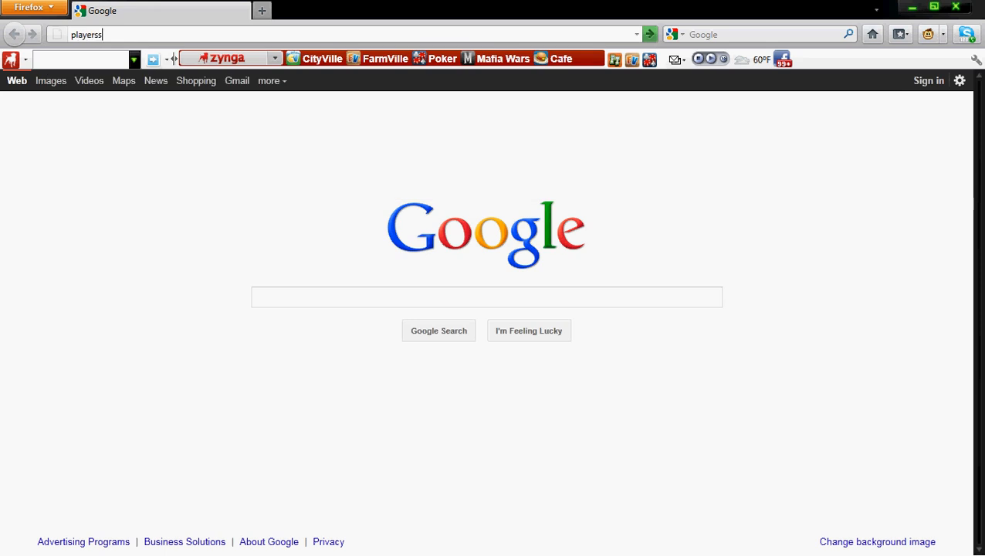
{"action": "type", "text": "cripts.com/"}
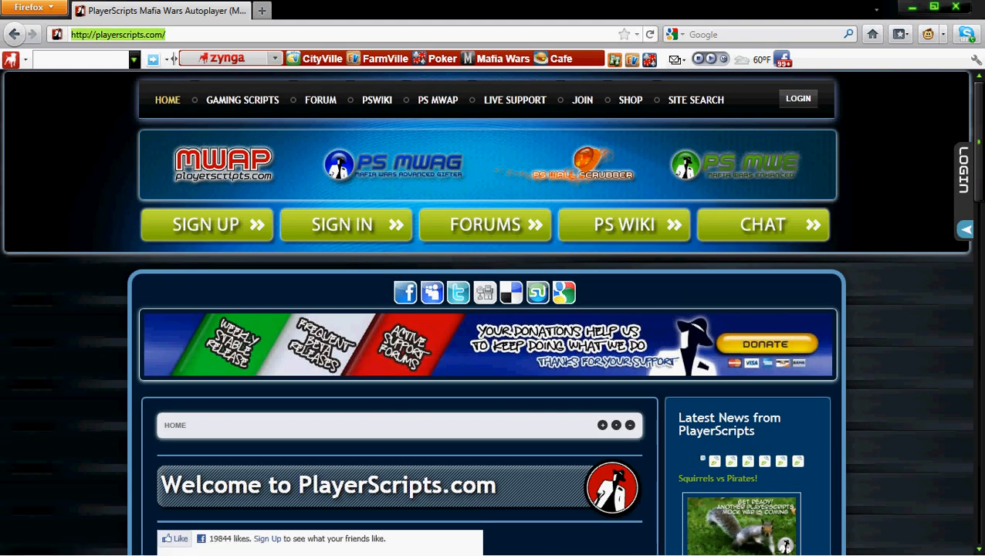
{"action": "mouse_move", "coordinate": [739, 164]}
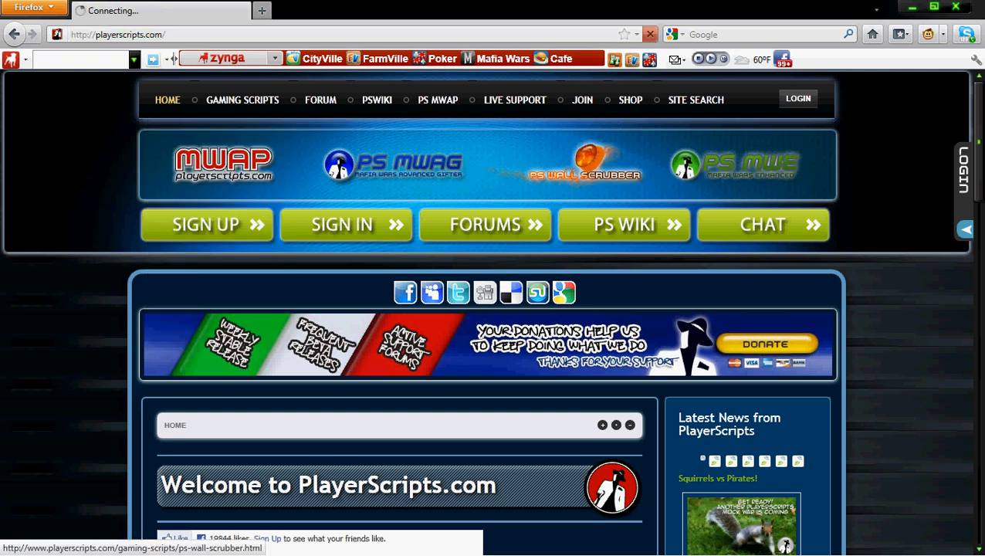
Download and install the PS Wall Scrubber user script, then start entering facebook as the address
{"action": "left_click", "coordinate": [584, 172]}
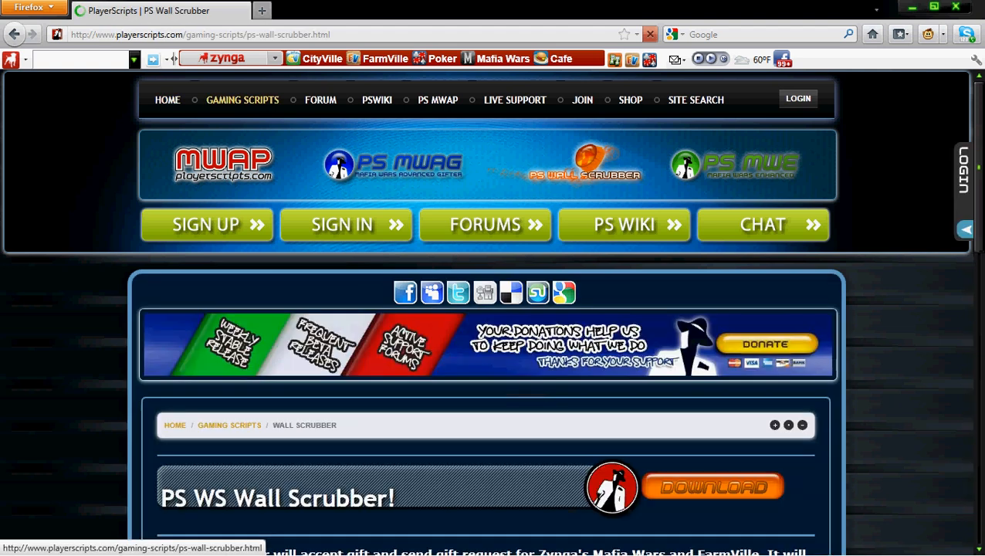
{"action": "scroll", "scroll_direction": "down", "scroll_amount": 3}
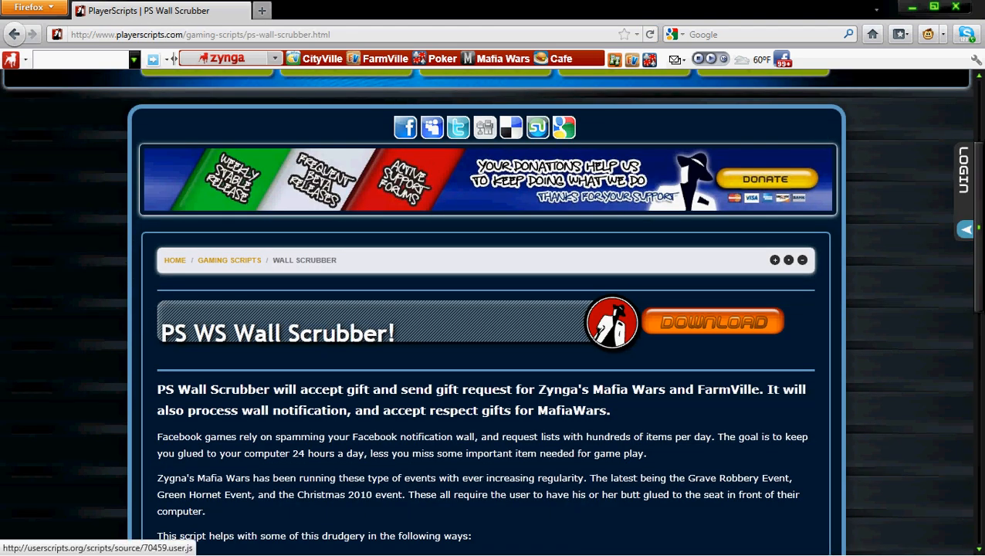
{"action": "left_click", "coordinate": [711, 321]}
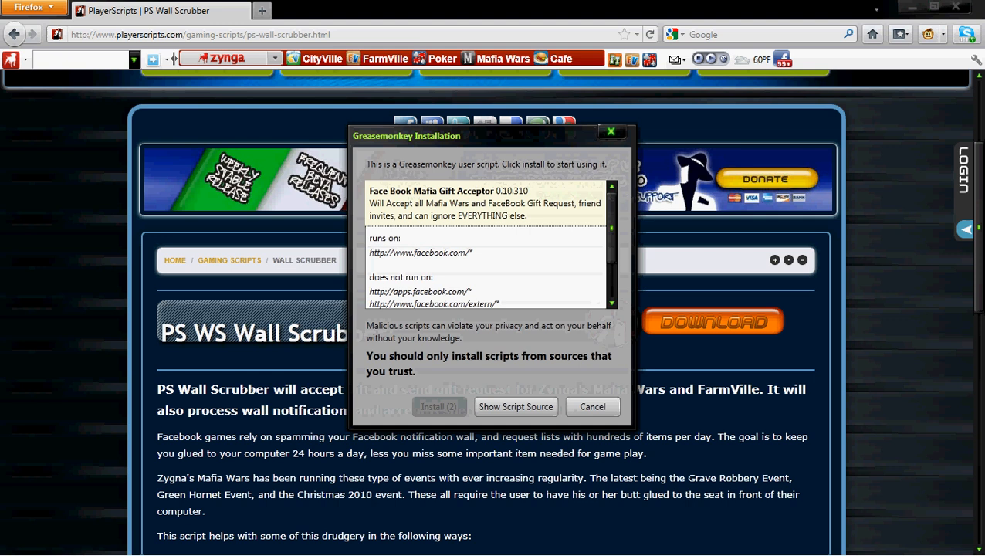
{"action": "left_click", "coordinate": [592, 406]}
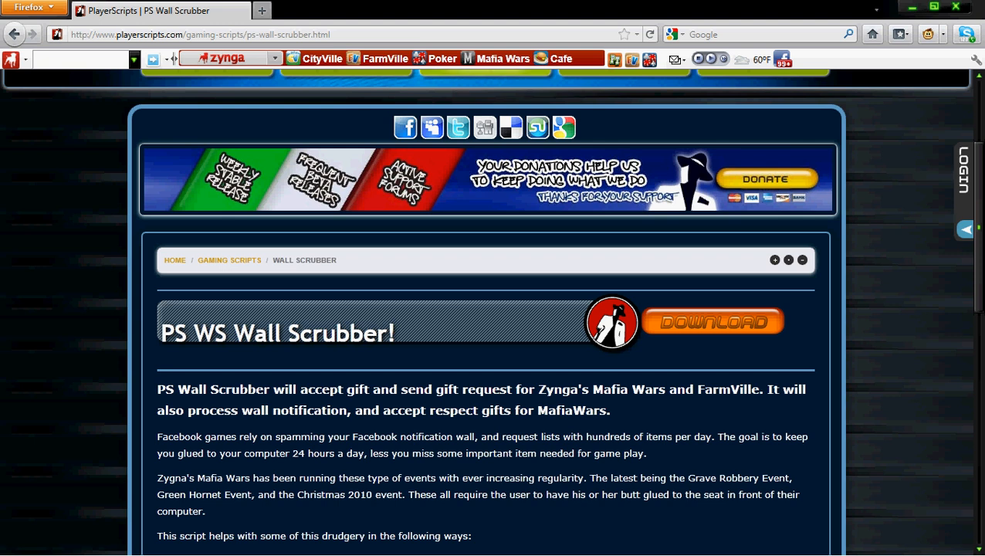
{"action": "left_click", "coordinate": [193, 34]}
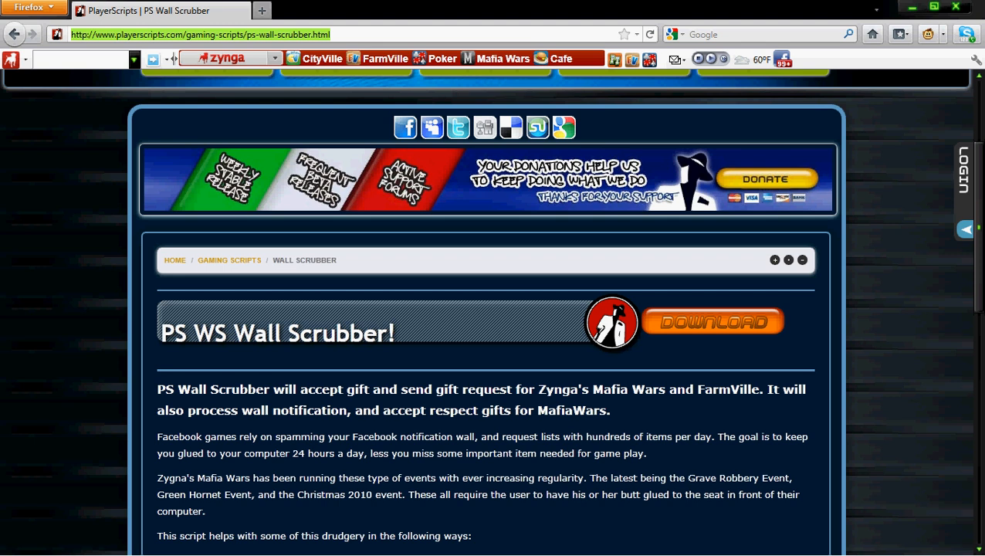
{"action": "type", "text": "facebook"}
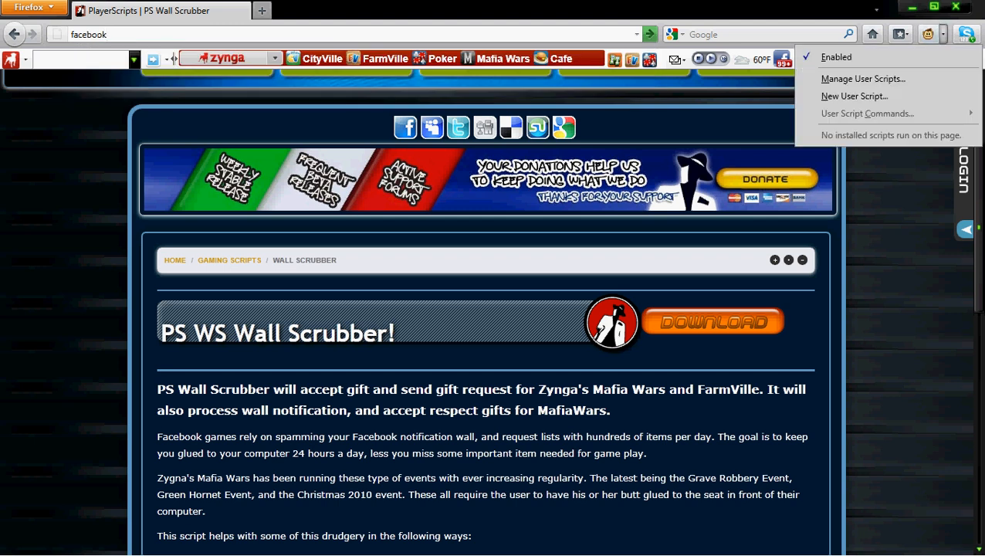
Check Face Book Mafia Gift Acceptor in Manage User Scripts, then return to the Facebook tab
{"action": "left_click", "coordinate": [862, 77]}
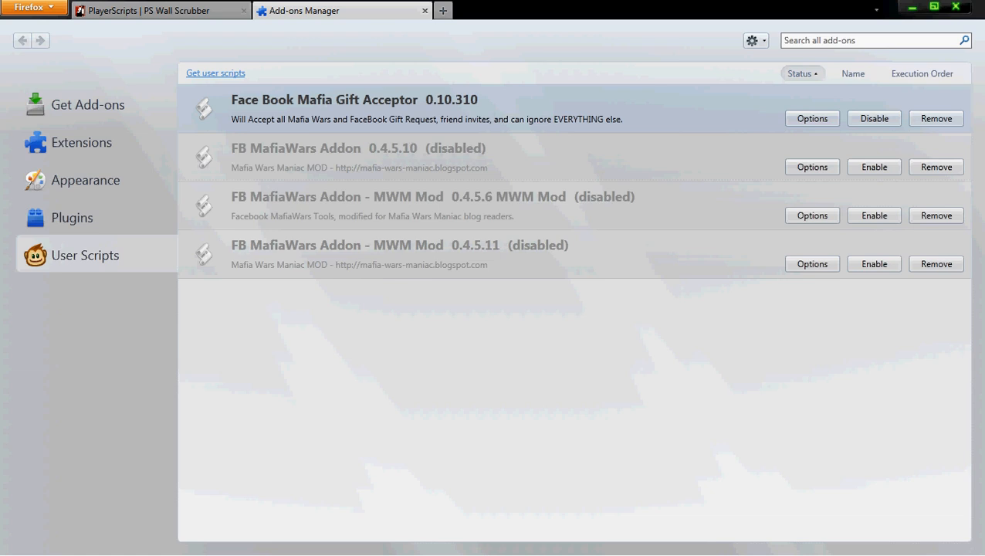
{"action": "left_click", "coordinate": [158, 10]}
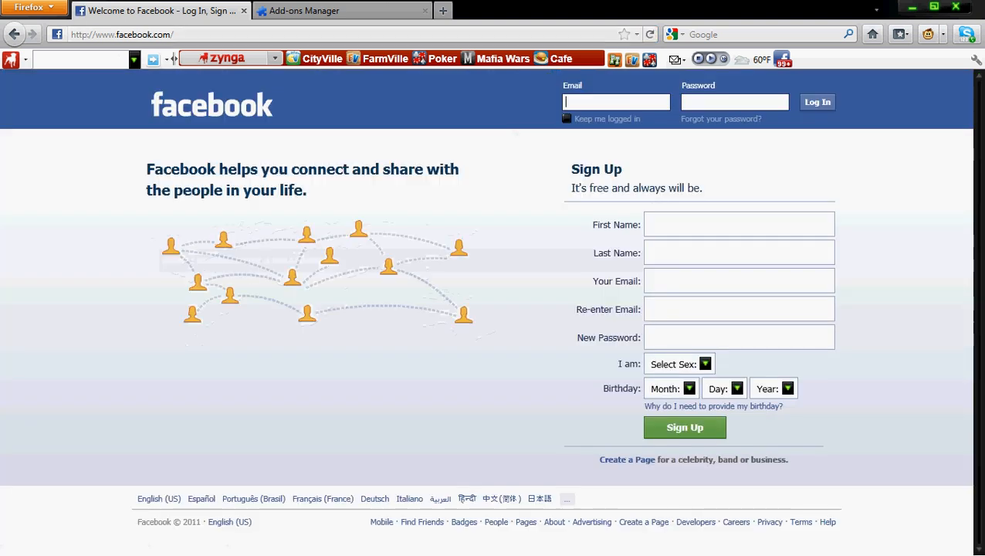
Log in to Facebook and get past the Name New Device prompt
{"action": "left_click", "coordinate": [817, 101]}
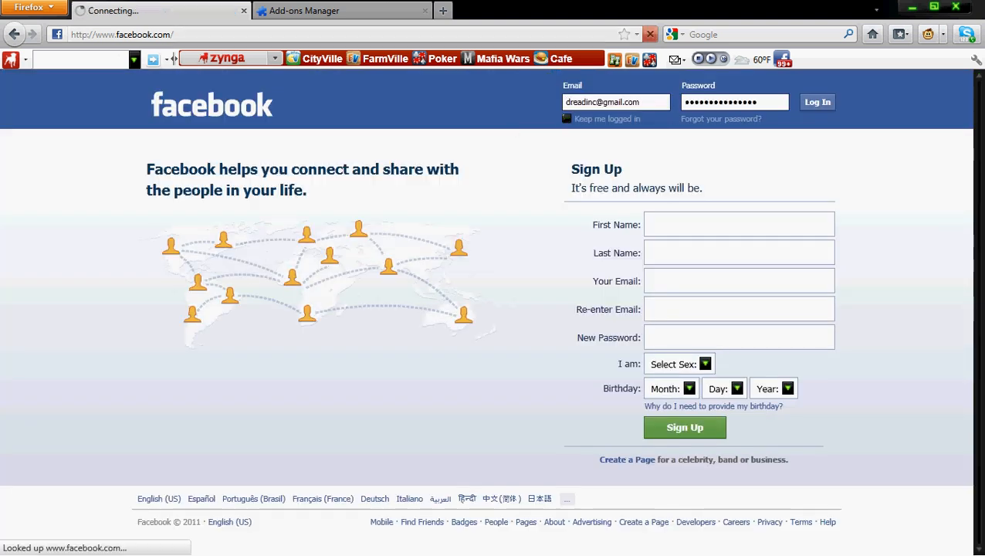
{"action": "left_click", "coordinate": [817, 101]}
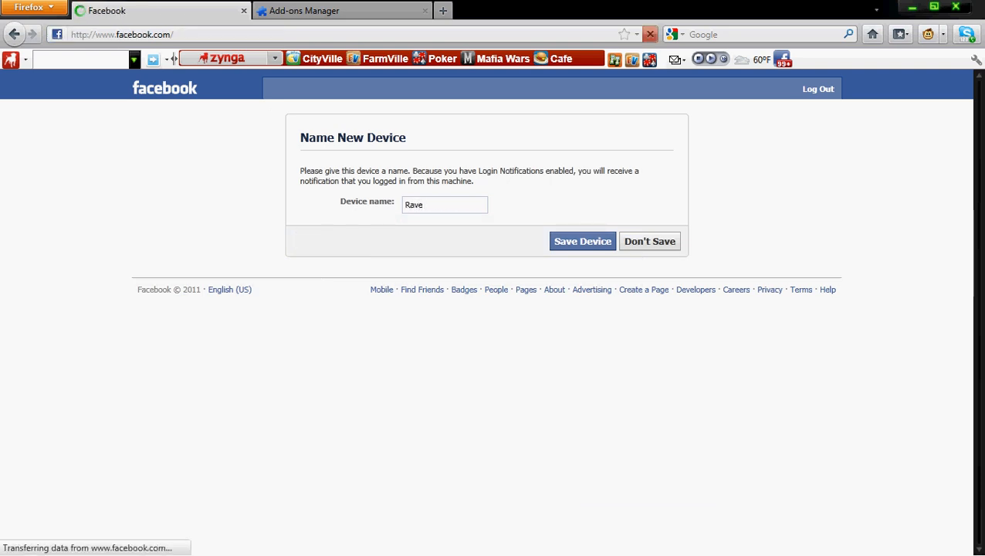
{"action": "left_click", "coordinate": [582, 241]}
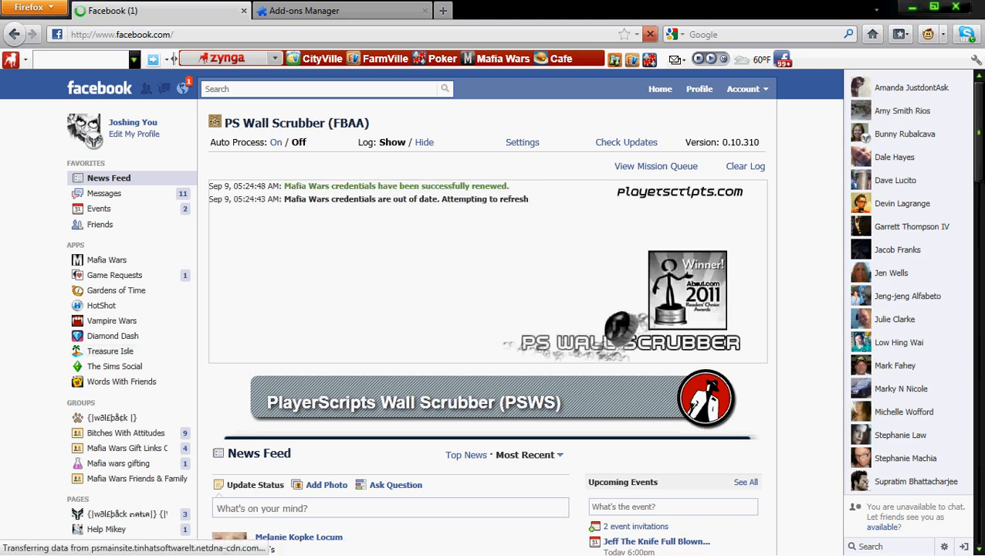
In Wall Scrubber's Mafia Wars settings, set gifts to Confirm and crime spree reward to Energy
{"action": "left_click", "coordinate": [523, 142]}
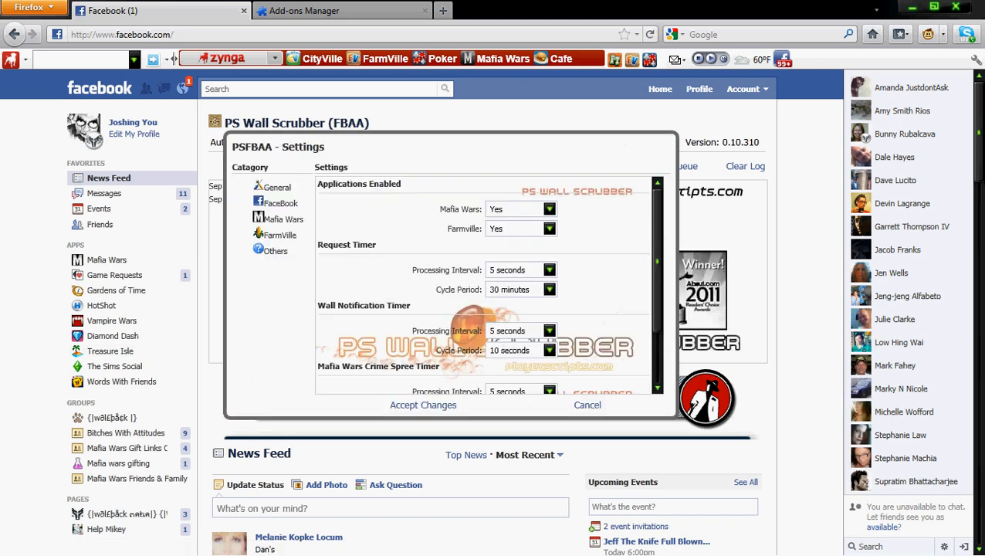
{"action": "left_click", "coordinate": [283, 218]}
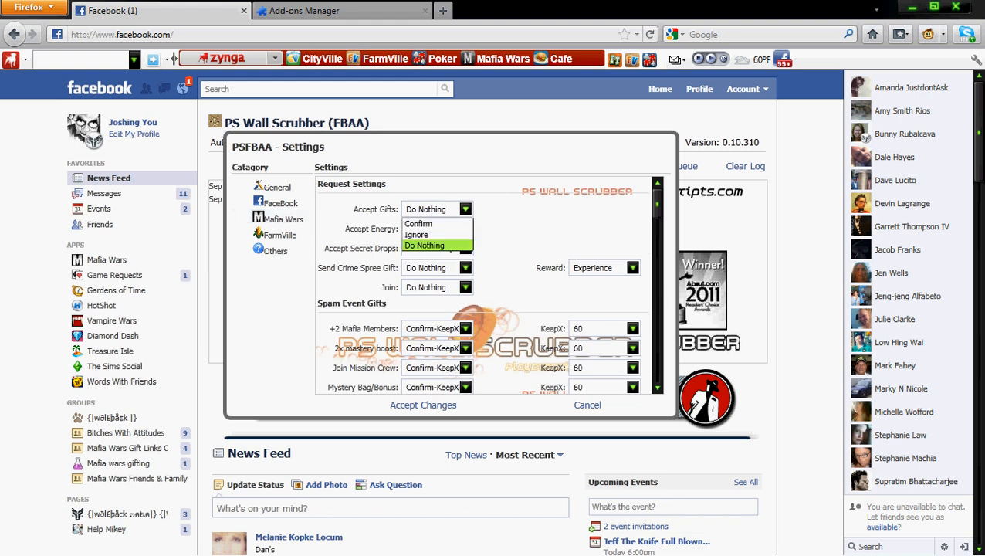
{"action": "left_click", "coordinate": [421, 223]}
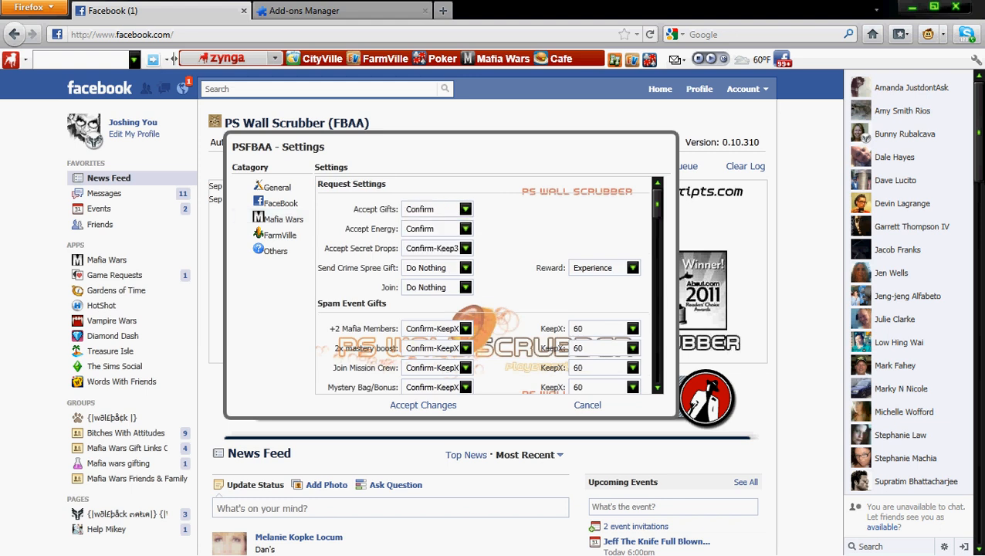
{"action": "scroll", "scroll_direction": "down", "scroll_amount": 3}
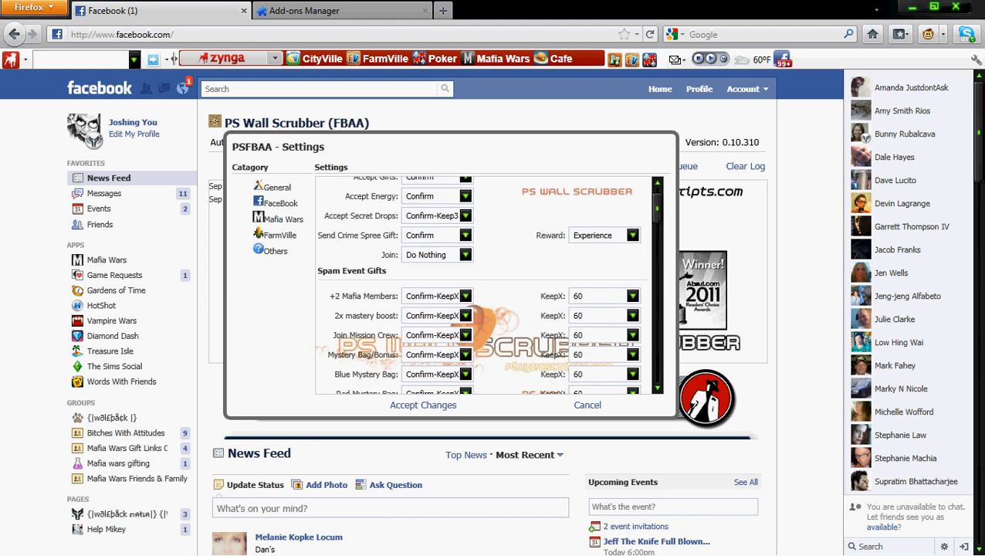
{"action": "left_click", "coordinate": [632, 235]}
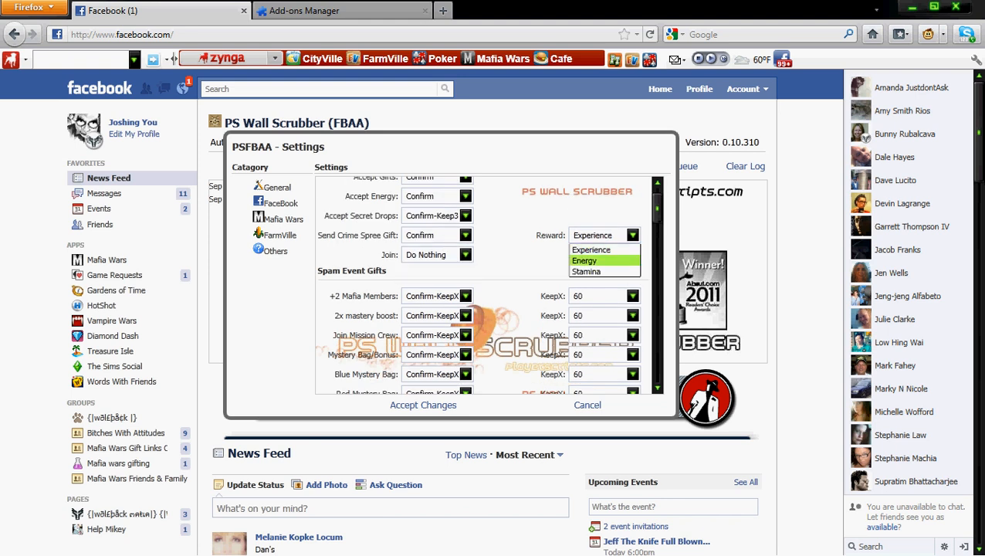
{"action": "left_click", "coordinate": [584, 260]}
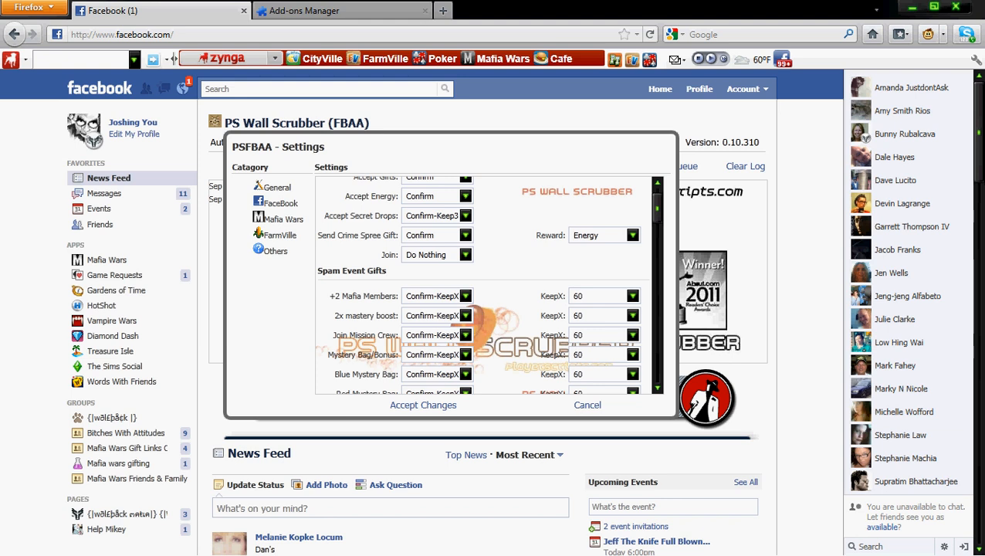
{"action": "scroll", "scroll_direction": "down", "scroll_amount": 3}
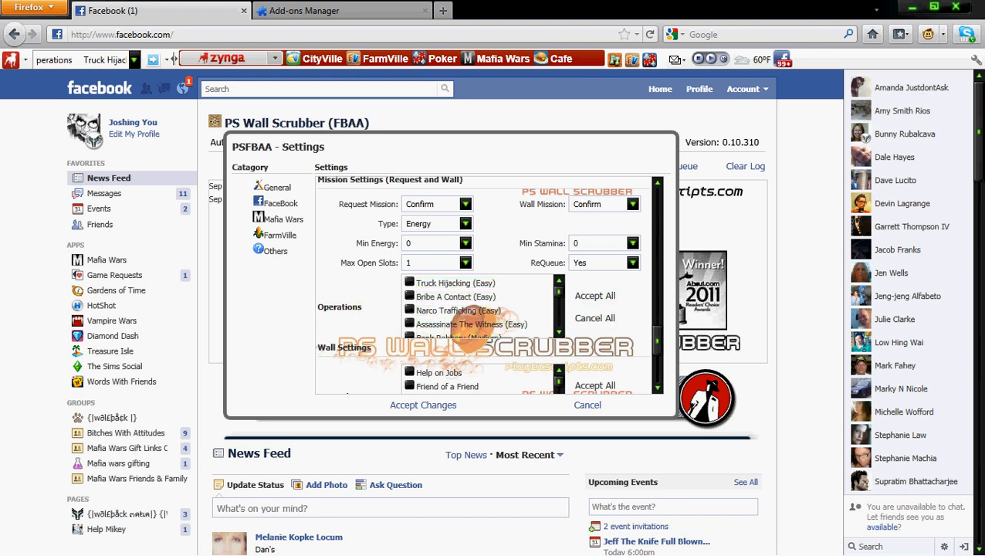
{"action": "scroll", "scroll_direction": "down", "scroll_amount": 3}
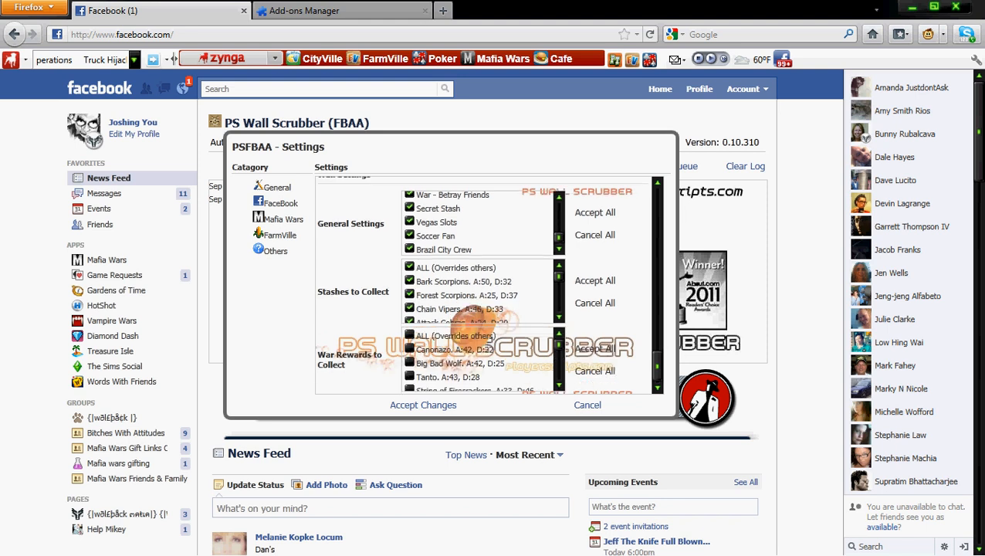
{"action": "scroll", "scroll_direction": "down", "scroll_amount": 3}
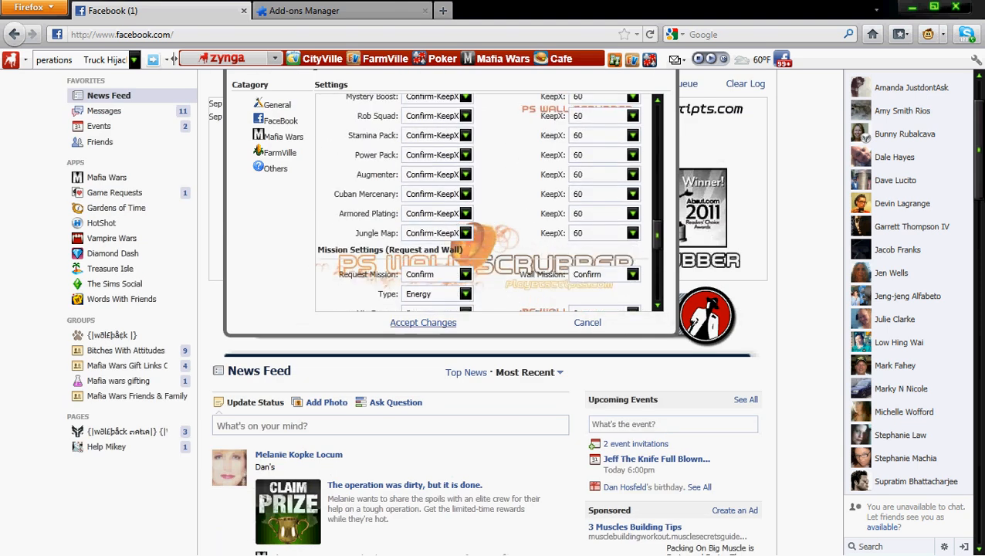
Accept the changes in the PSFBAA Settings dialog
{"action": "left_click", "coordinate": [422, 322]}
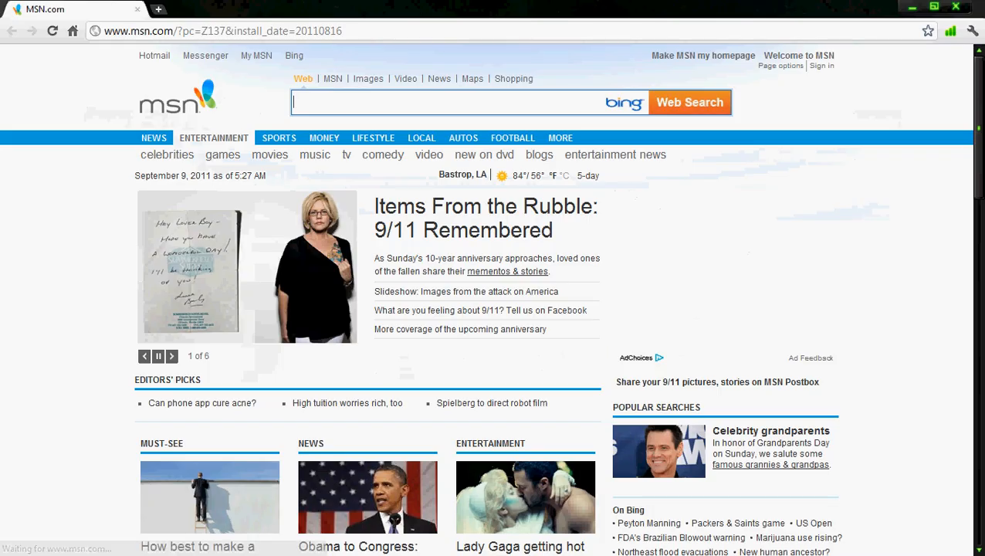
Go to Google and search for 'tampermonkey'
{"action": "left_click", "coordinate": [222, 31]}
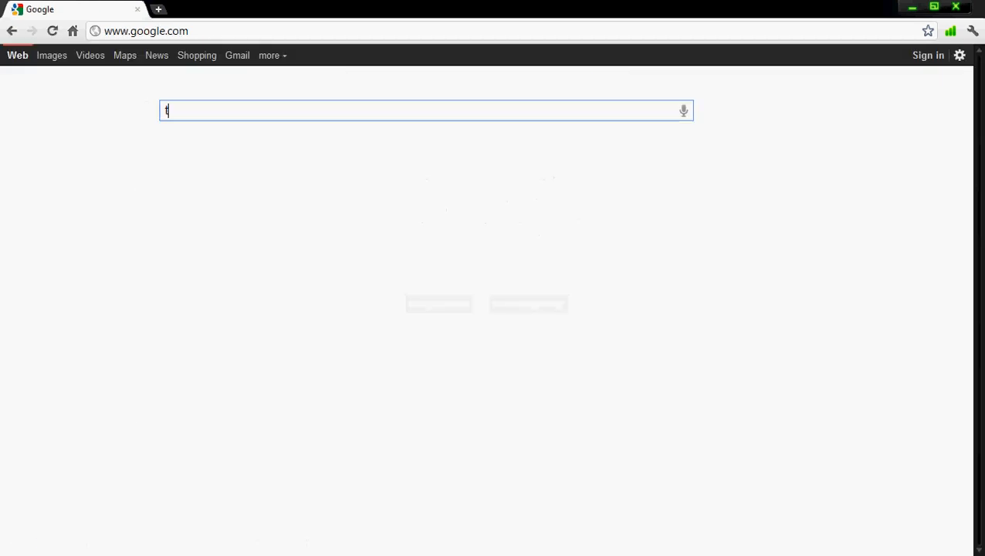
{"action": "type", "text": "tampermonkey"}
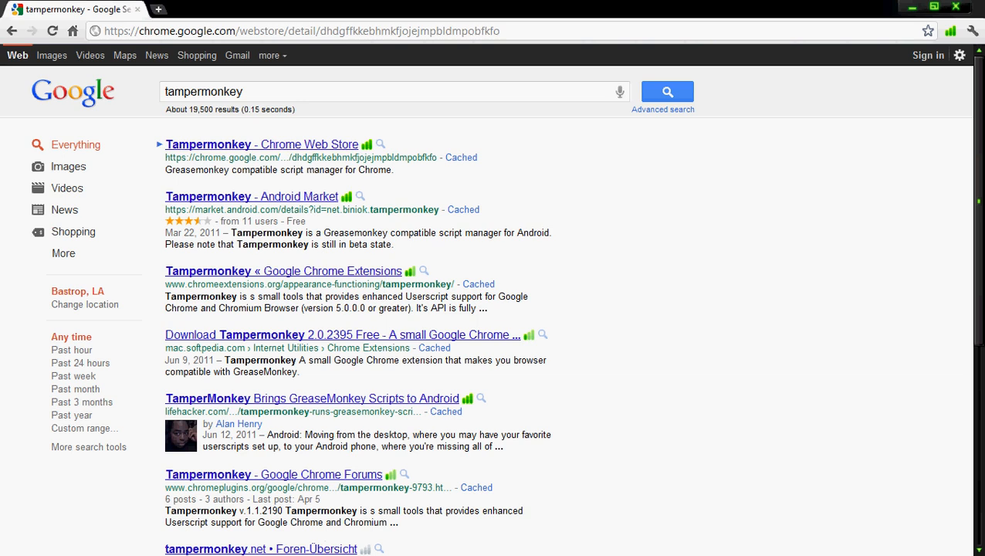
Add Tampermonkey to Chrome from its Chrome Web Store listing
{"action": "left_click", "coordinate": [262, 145]}
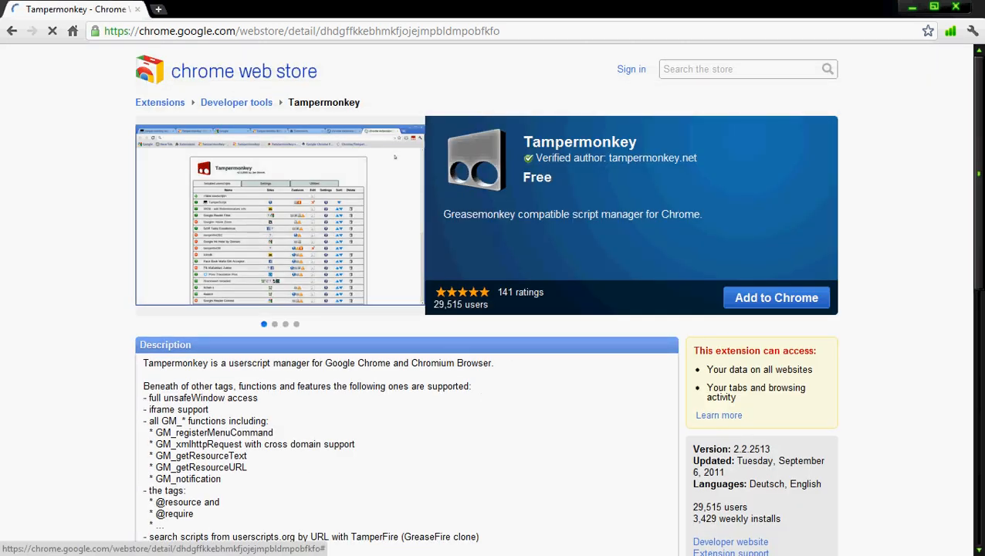
{"action": "left_click", "coordinate": [776, 297]}
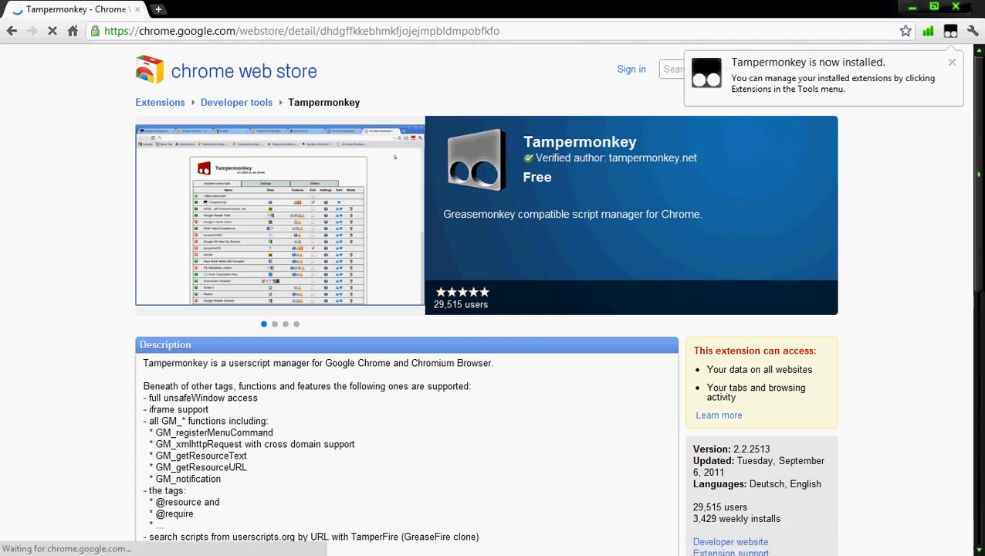
{"action": "left_click", "coordinate": [950, 31]}
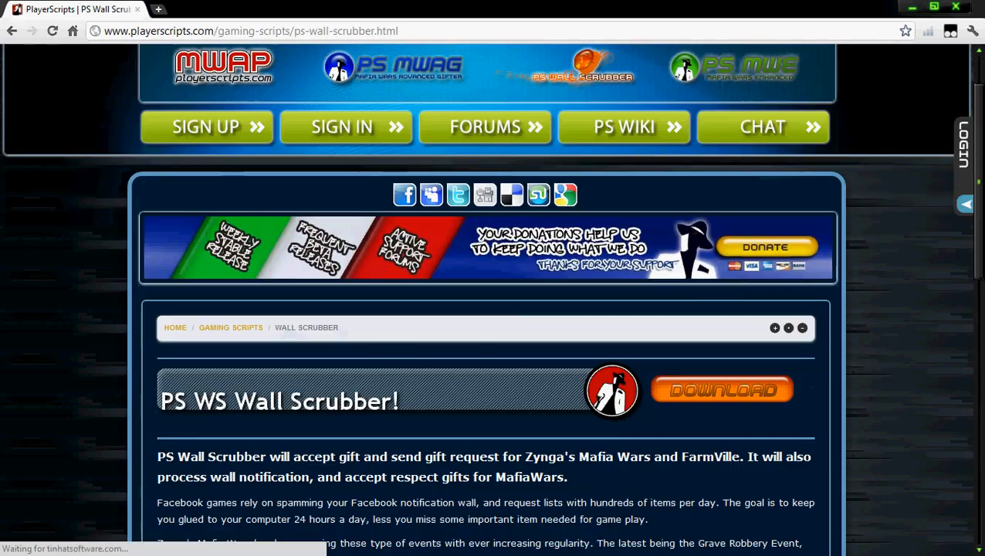
Download and confirm installing the PS Wall Scrubber userscript, then go to facebook.com
{"action": "scroll", "scroll_direction": "down", "scroll_amount": 3}
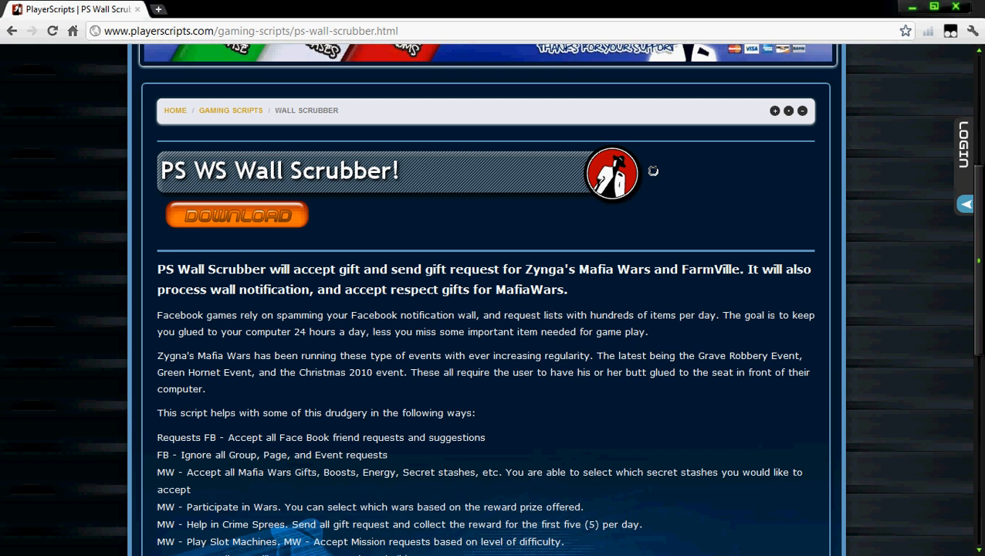
{"action": "left_click", "coordinate": [236, 215]}
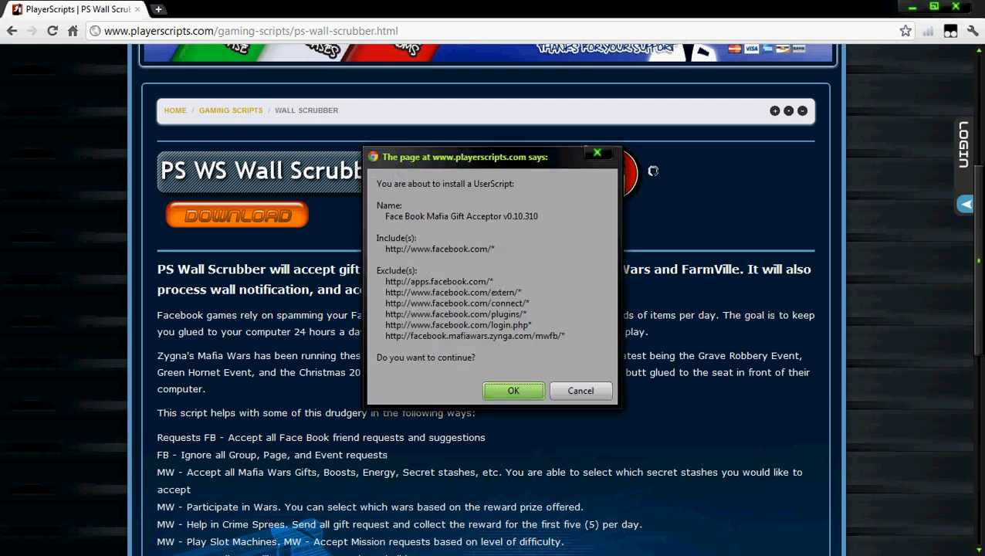
{"action": "left_click", "coordinate": [580, 390]}
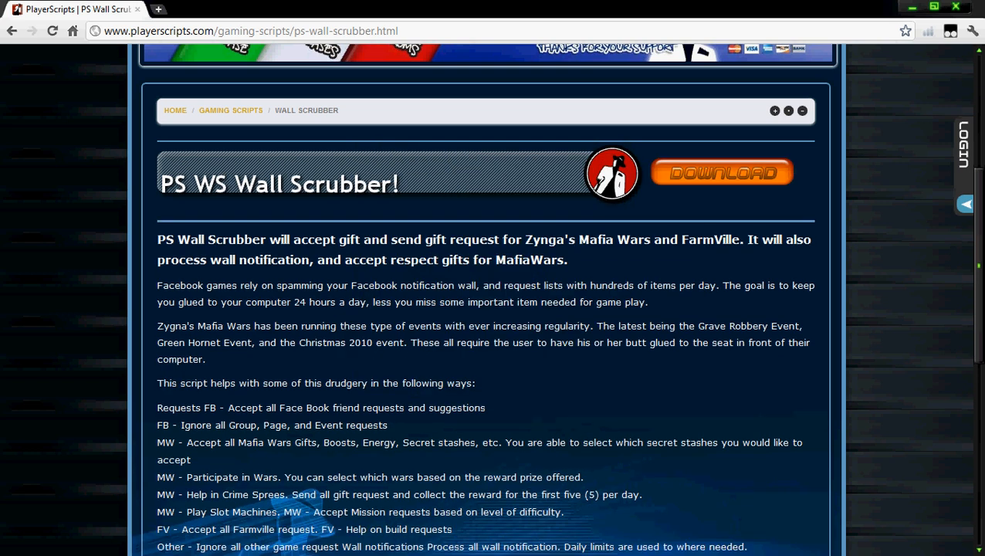
{"action": "type", "text": "facebook.com"}
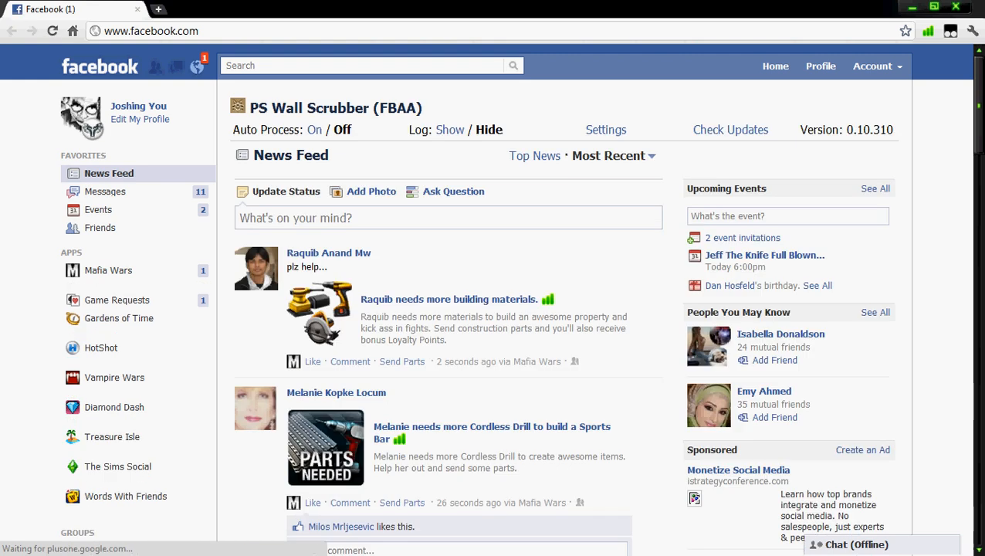
Visit the scrubber's Settings, turn Auto Process on, and show the activity log
{"action": "left_click", "coordinate": [606, 130]}
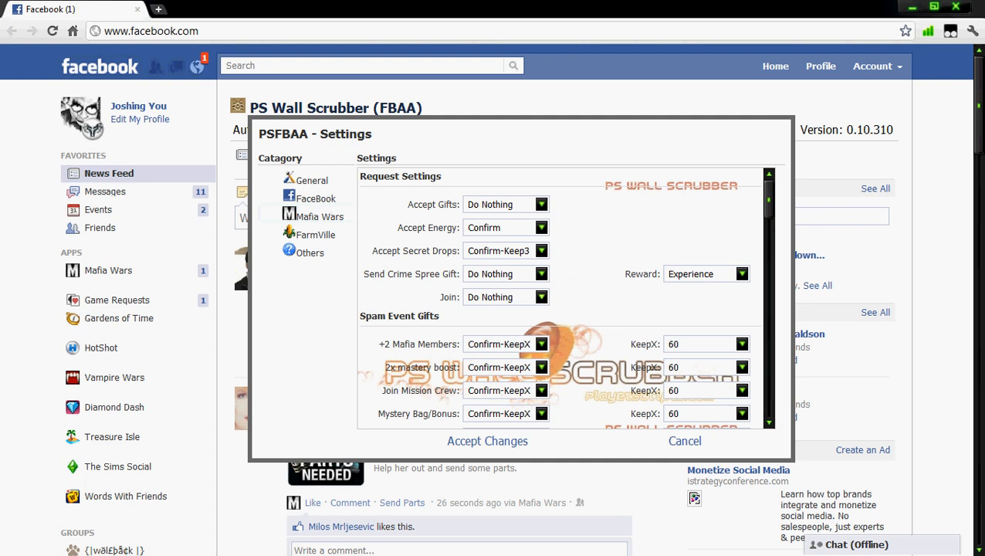
{"action": "scroll", "scroll_direction": "down", "scroll_amount": 3}
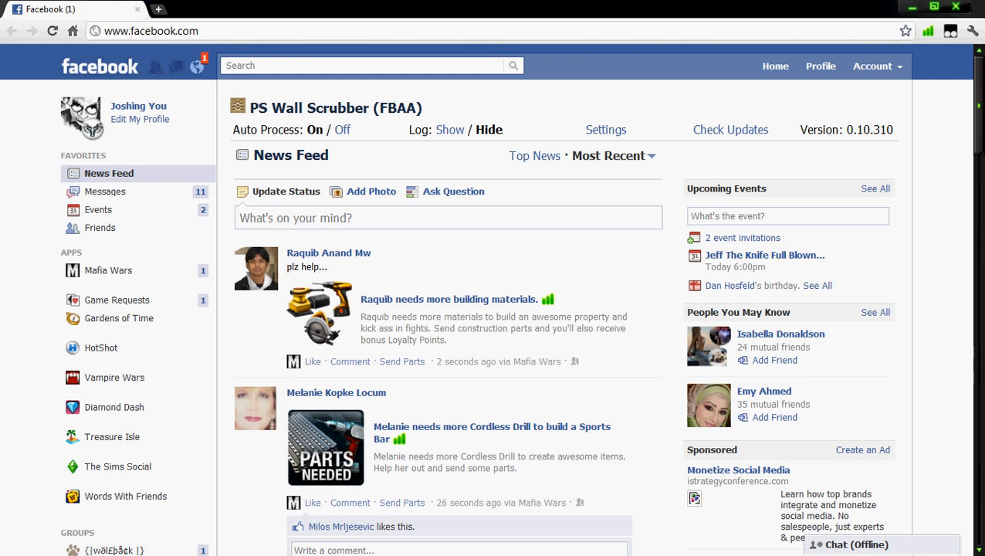
{"action": "left_click", "coordinate": [450, 129]}
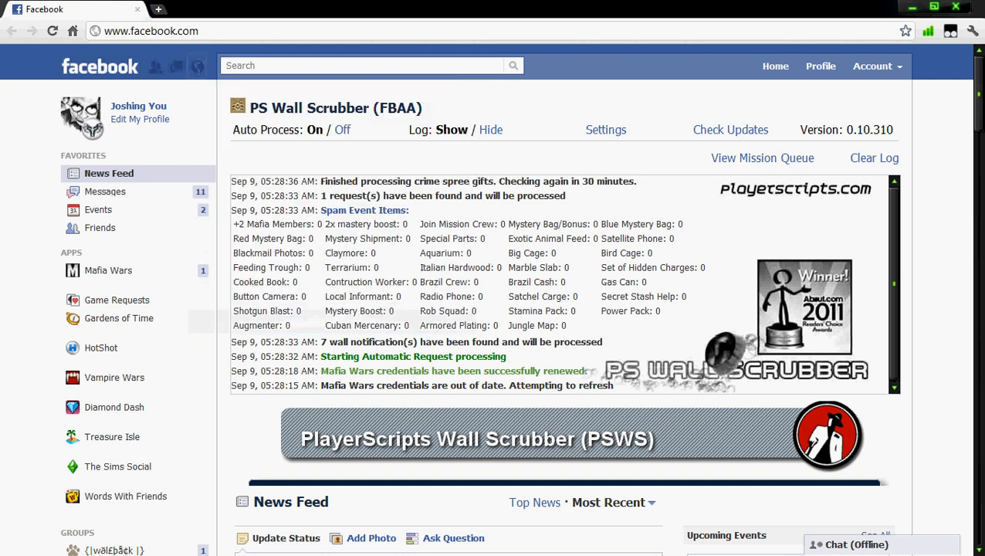
{"action": "scroll", "scroll_direction": "down", "scroll_amount": 3}
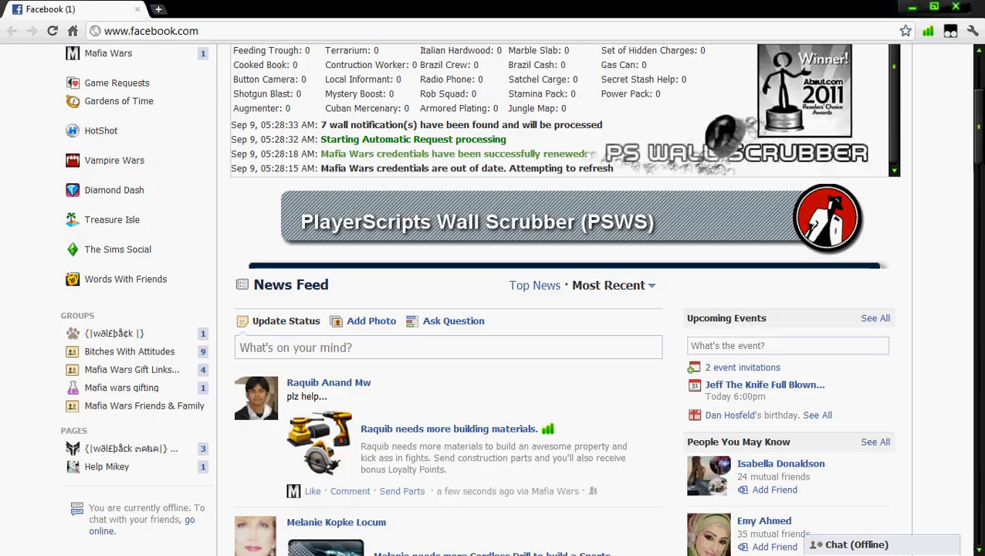